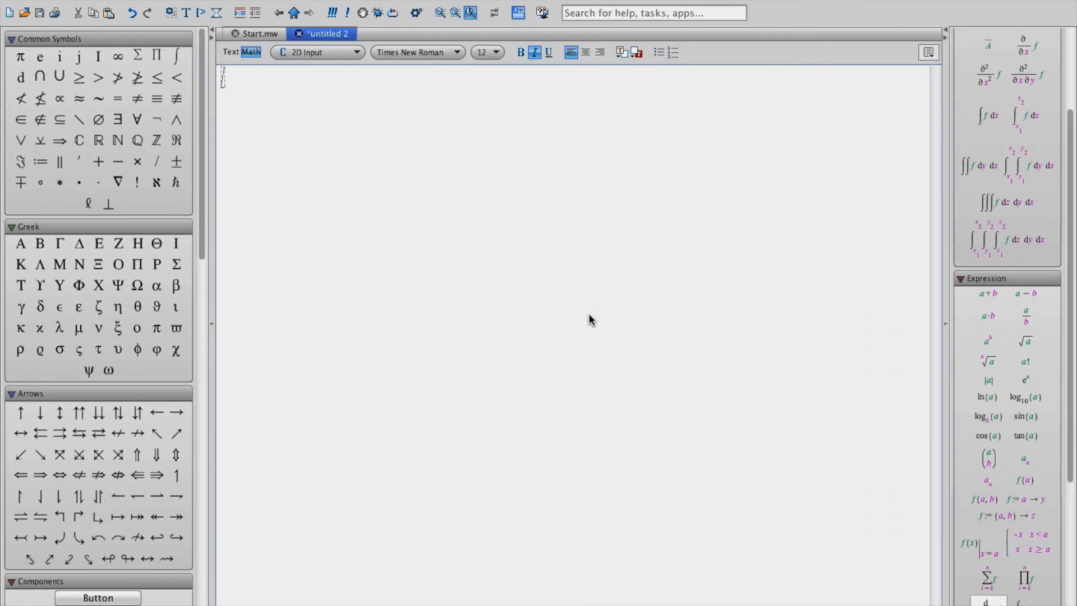
Enter with(Statistics): to load the Statistics package as the first statement
type("with")
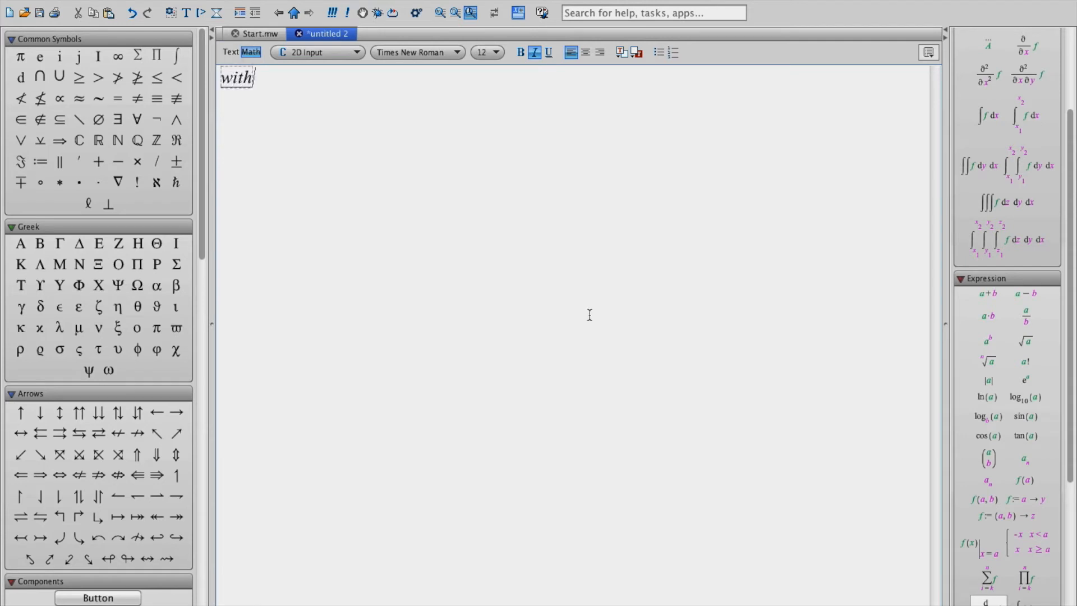
type("(")
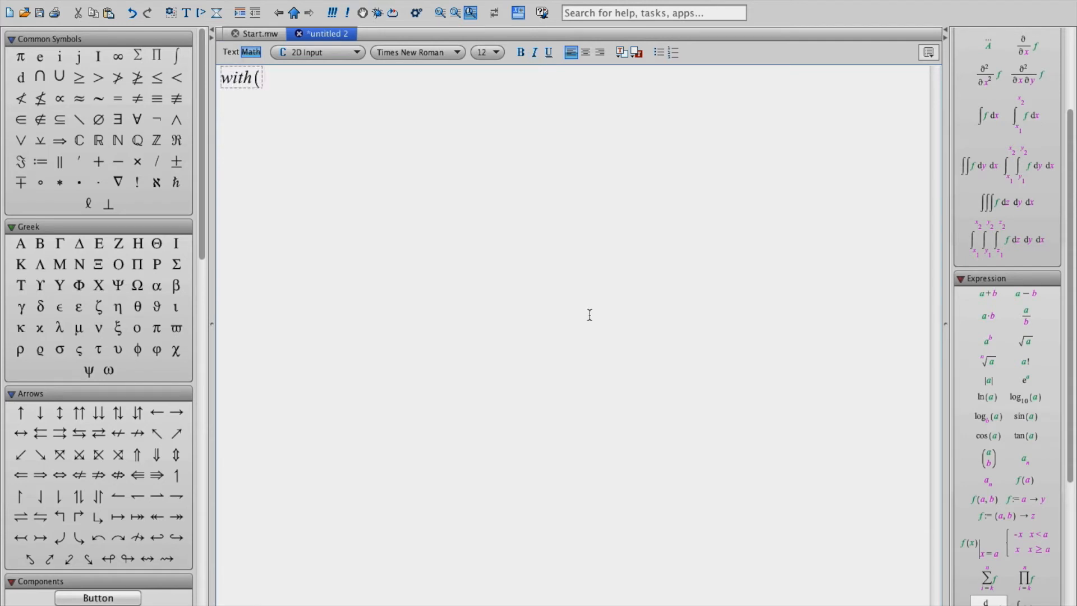
type("St")
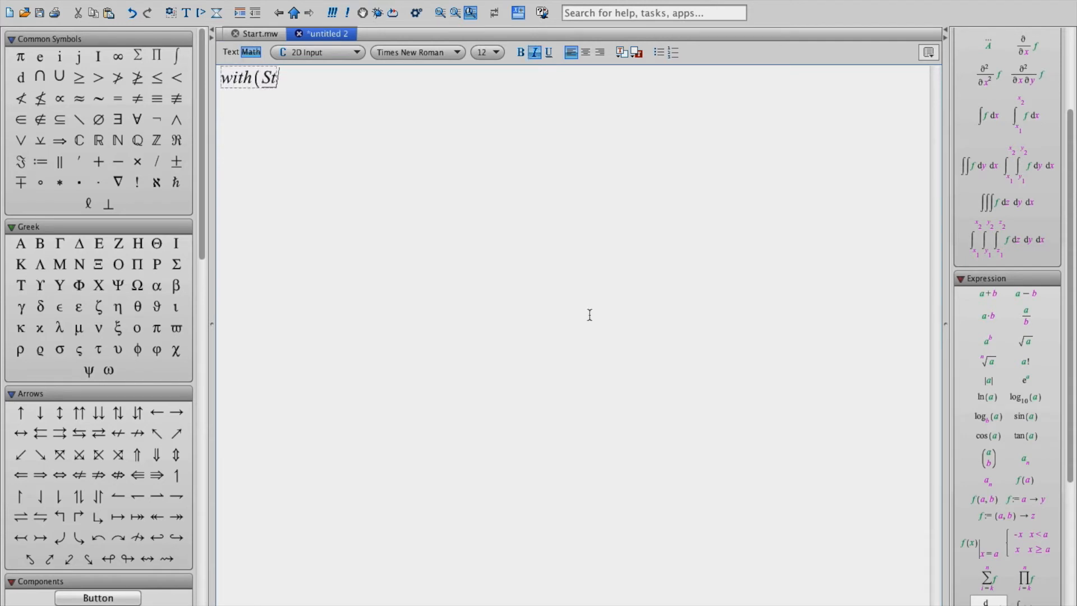
type("at")
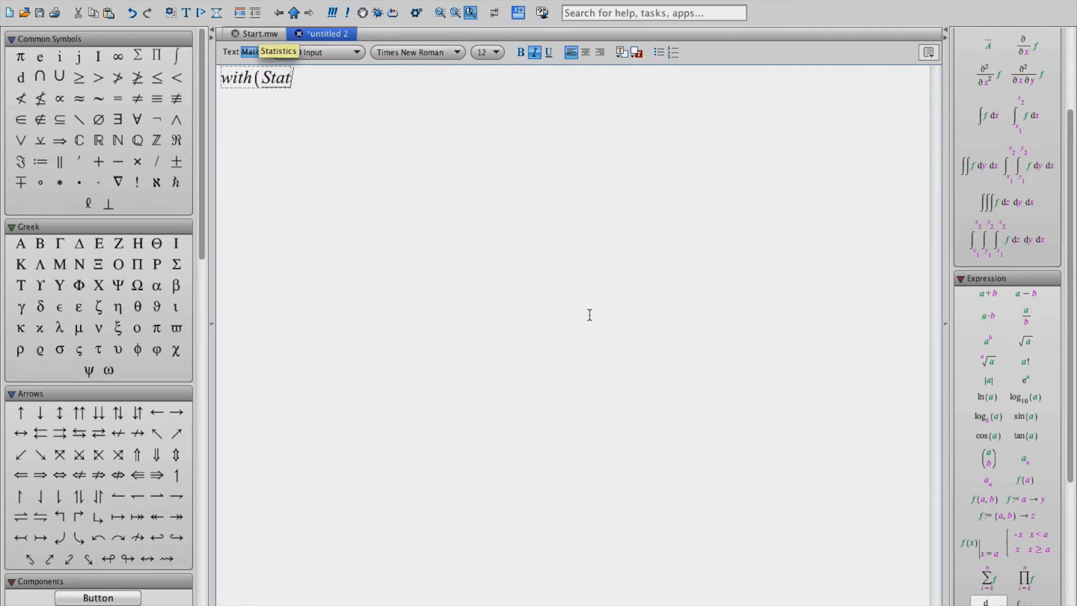
type("istics")
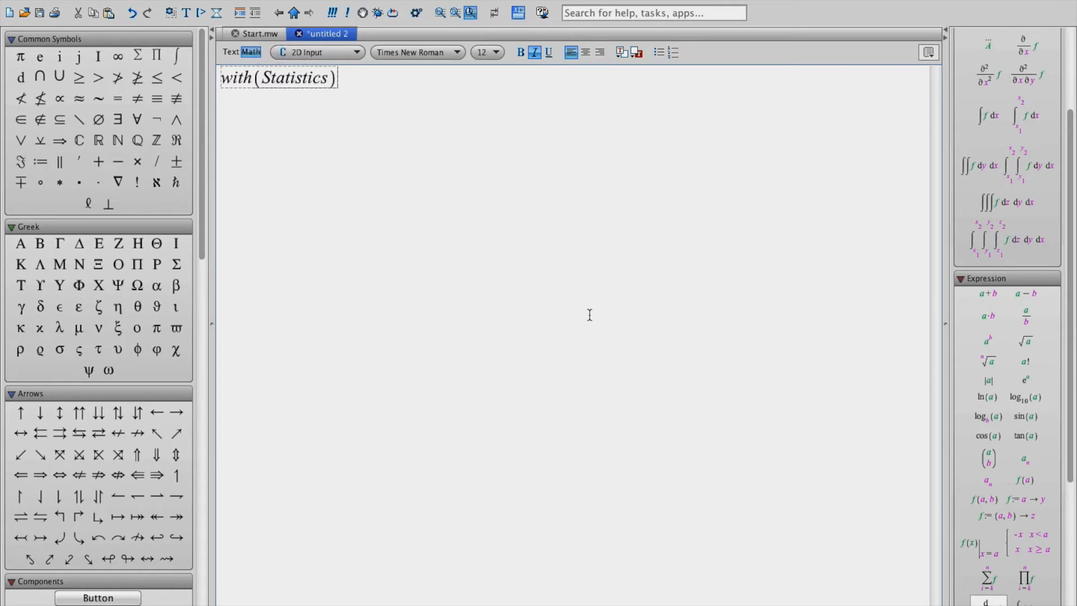
type(":")
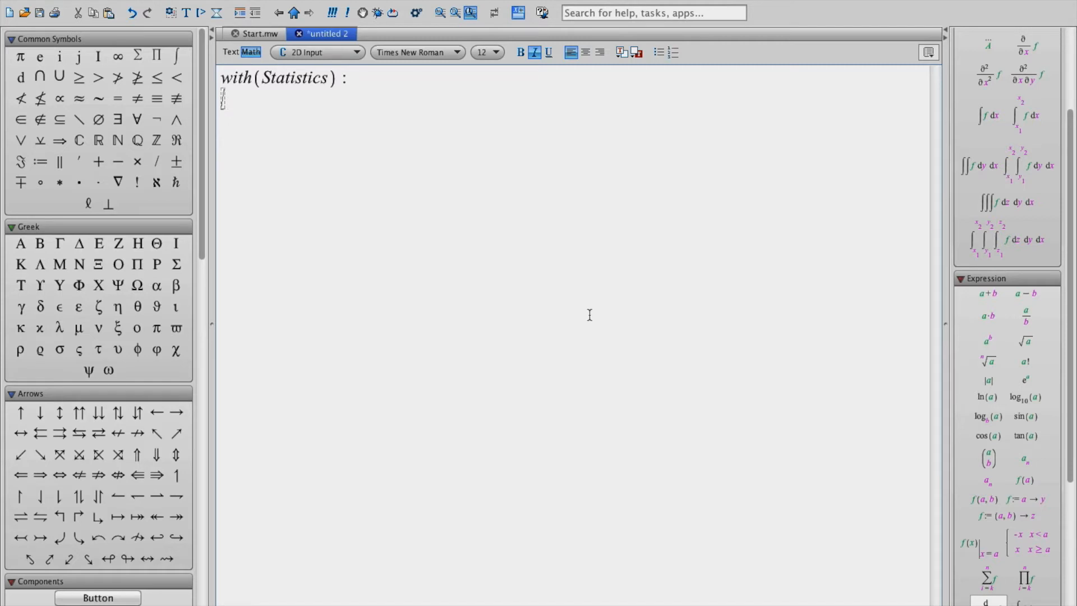
Begin X:=Vector([1, 2, 3, then erase the typed values before fetching the Excel data
type("X:=")
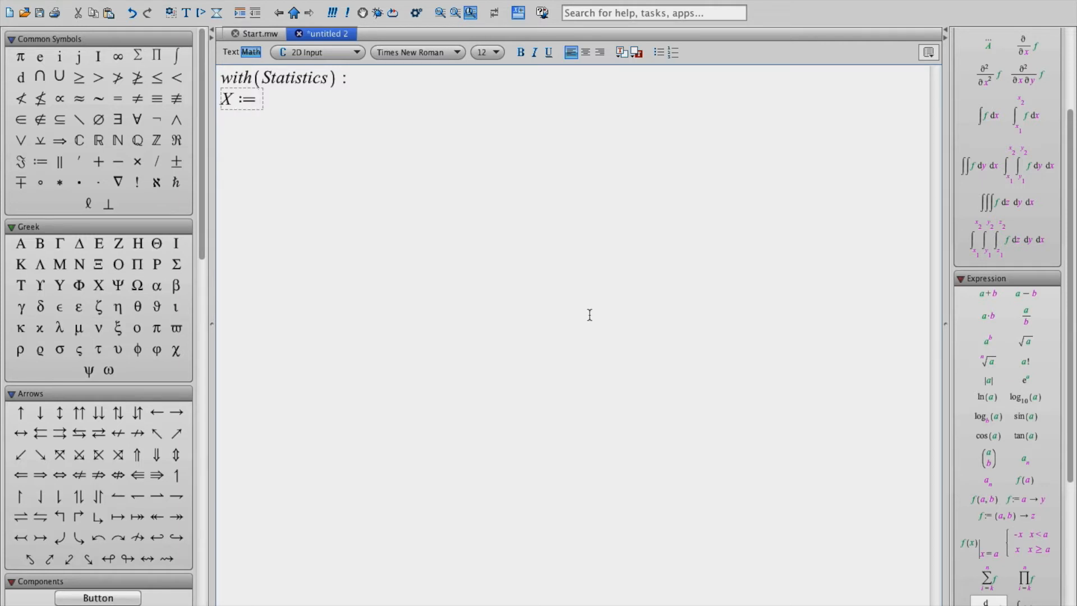
type("Vecto")
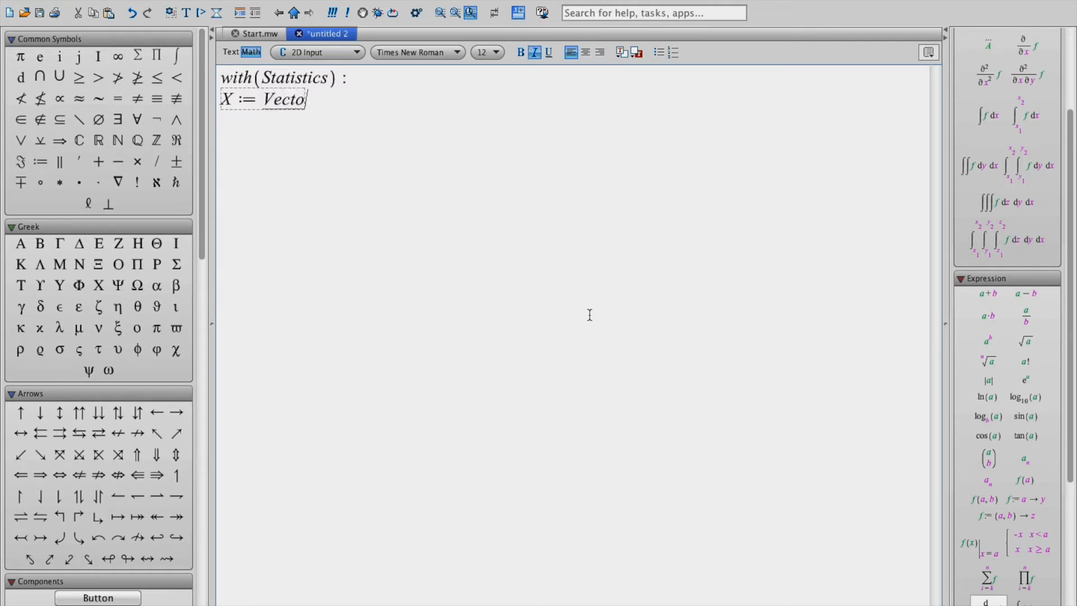
type("r(")
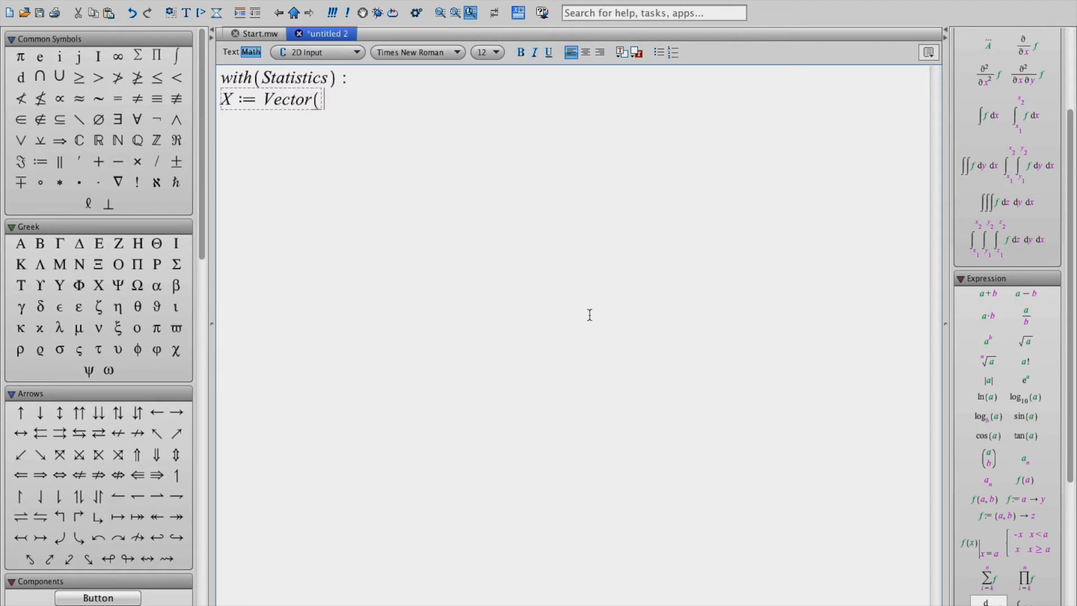
type("{")
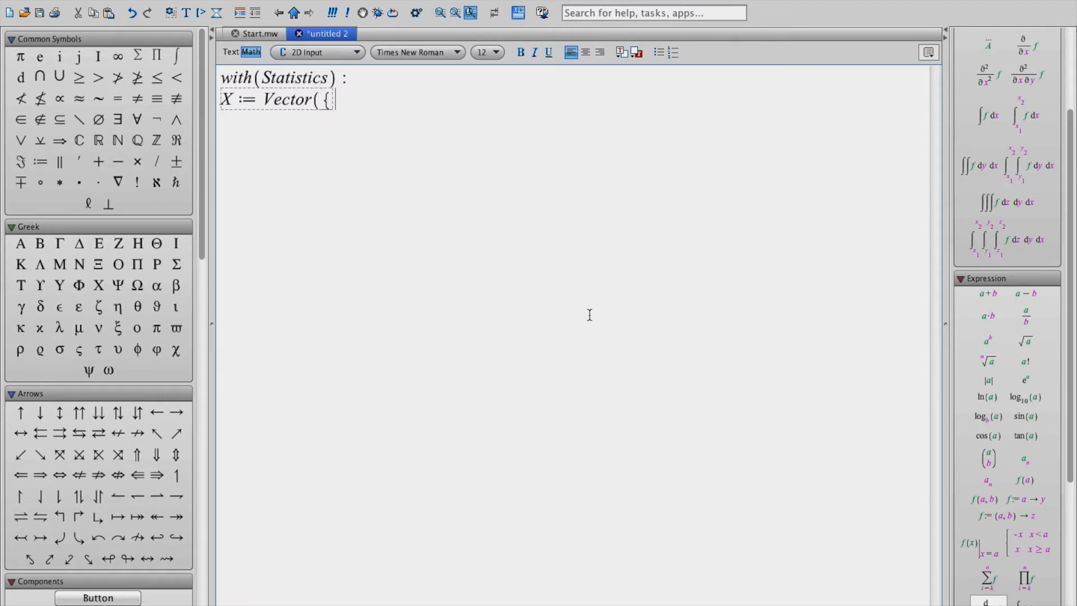
type("[1")
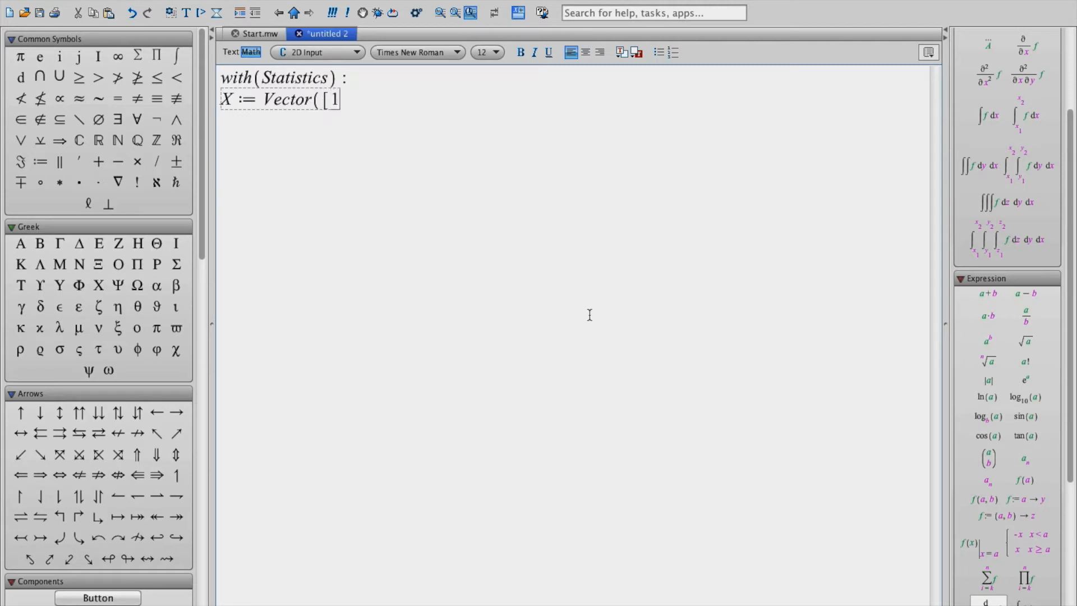
type(", 2,")
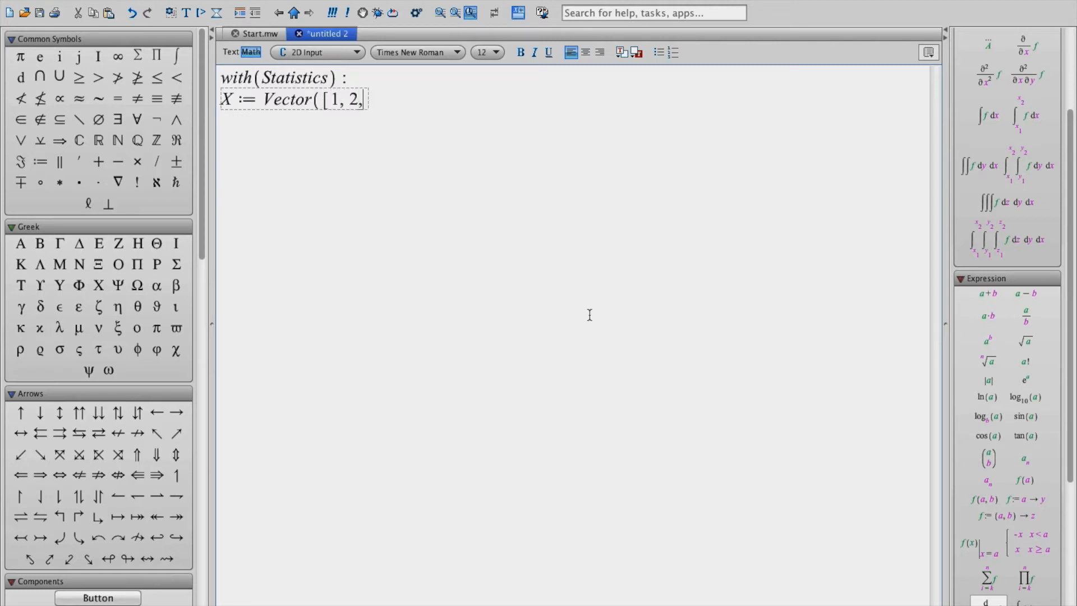
type("3,")
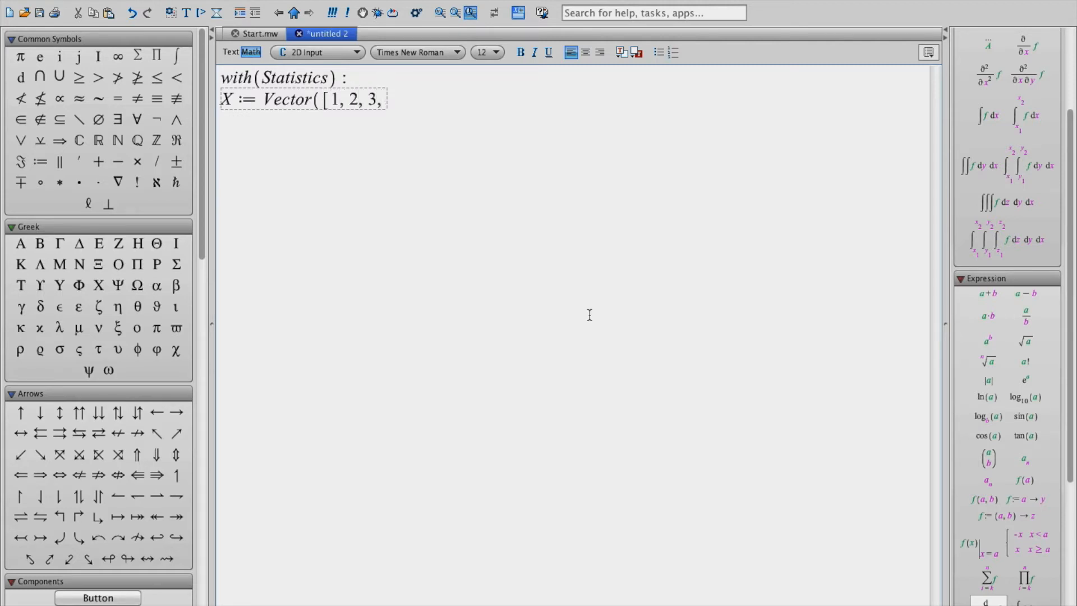
key("Backspace")
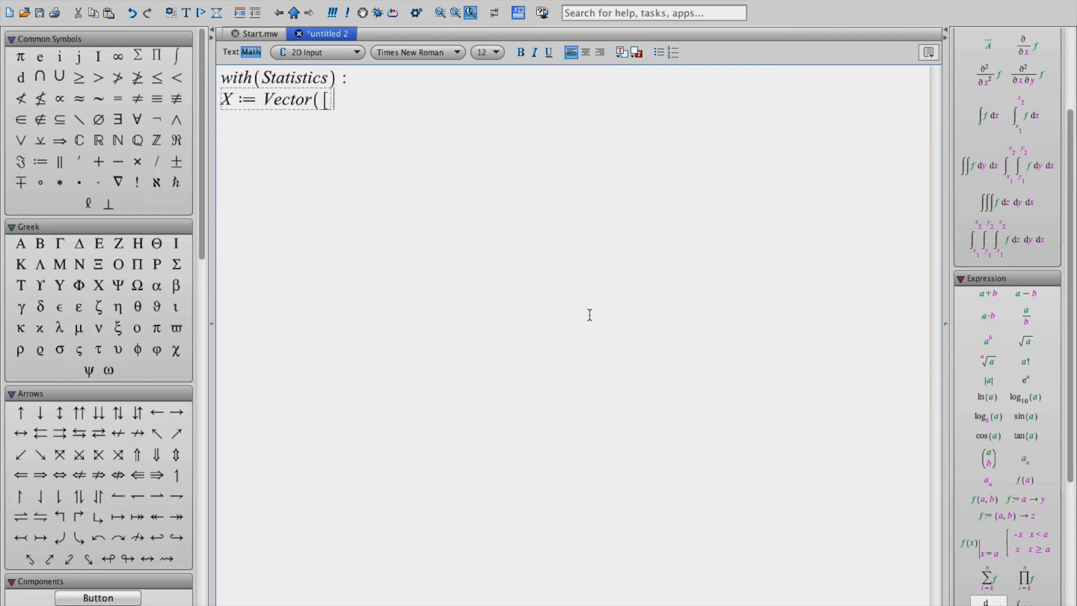
key("Backspace")
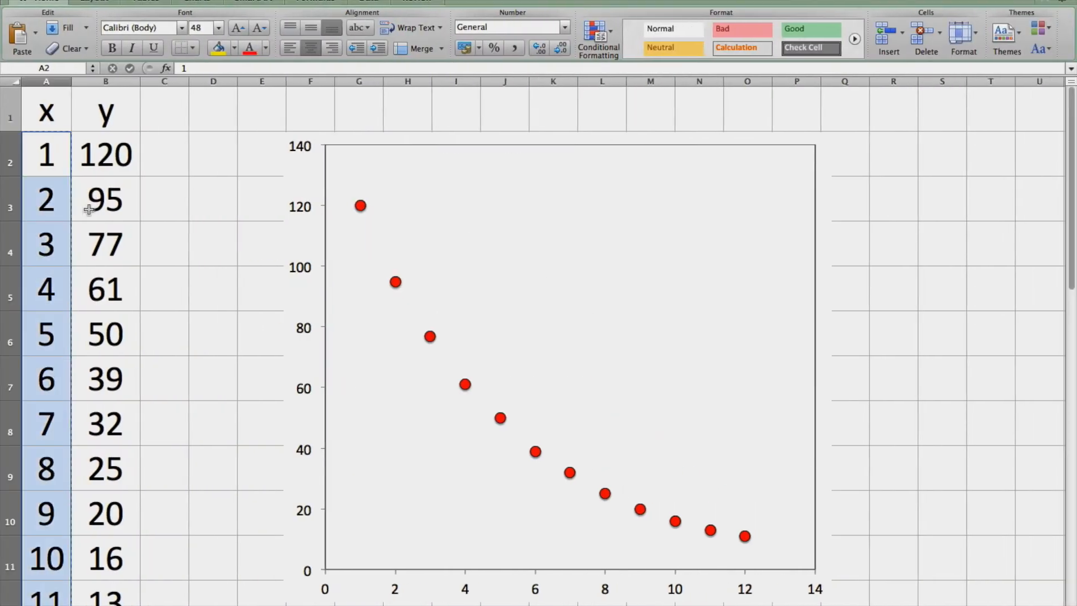
Select the x values 1 to 12 in column A for copying into the X vector
left_click(46, 155)
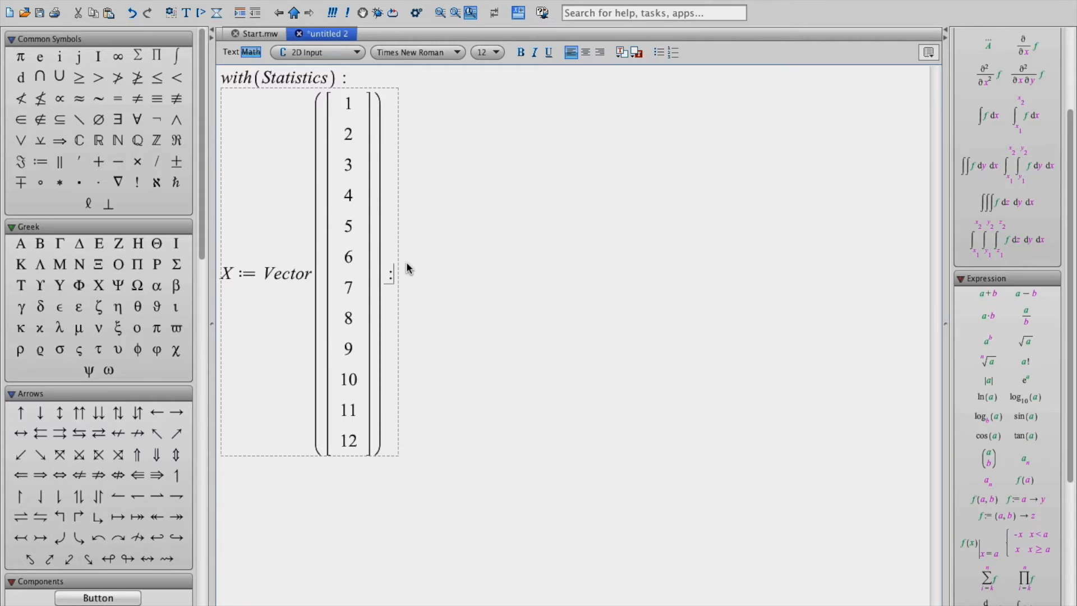
Start a new line Y:=Vector after the X definition
left_click(534, 53)
type("Y := V")
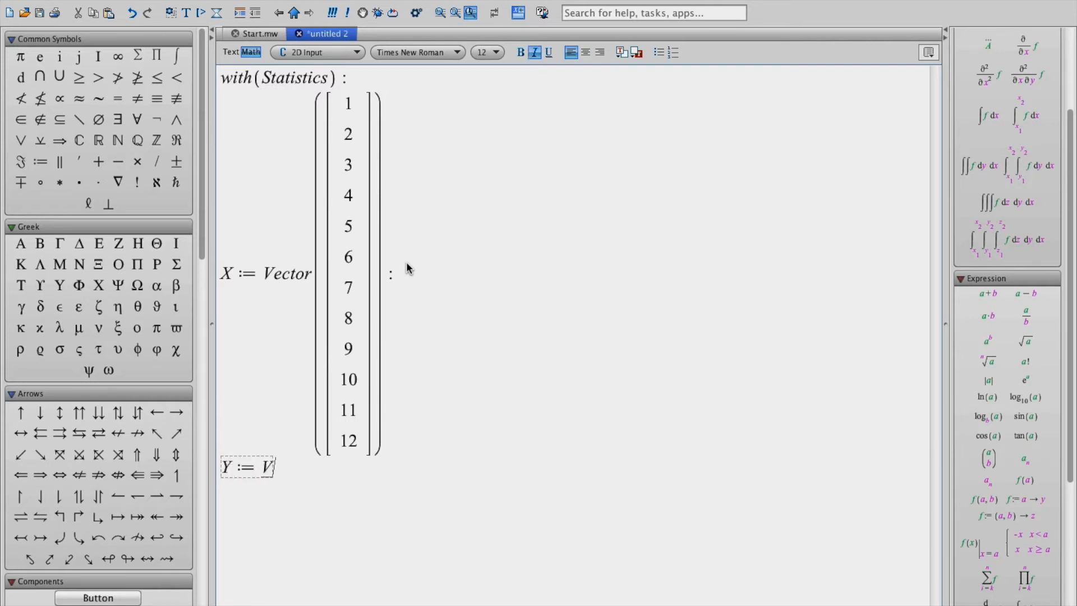
type("ector")
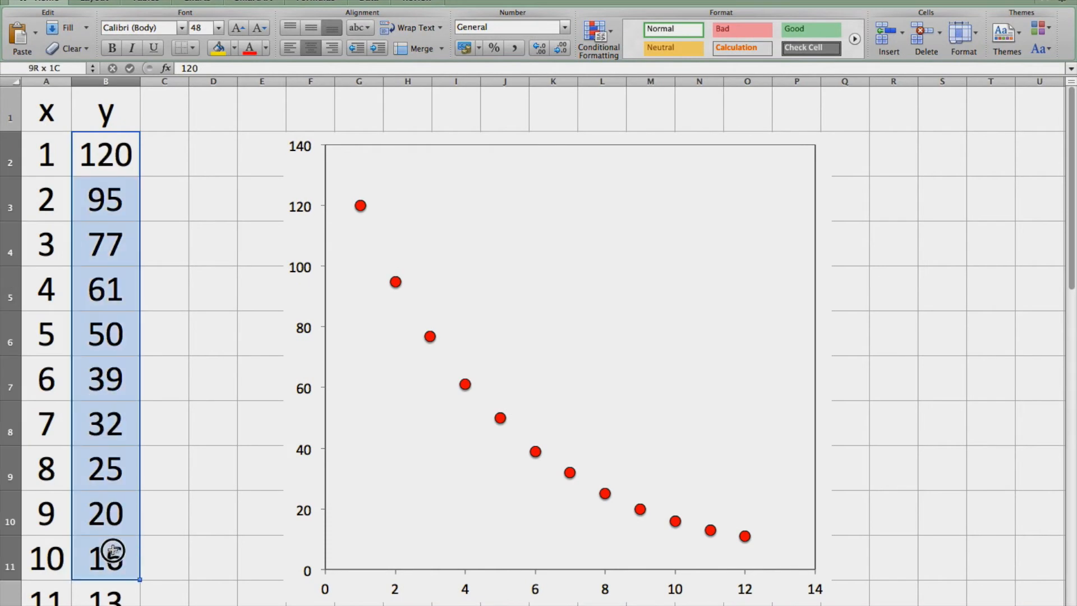
Scroll the worksheet down to the Y vector and the new f := line
scroll("down", 3)
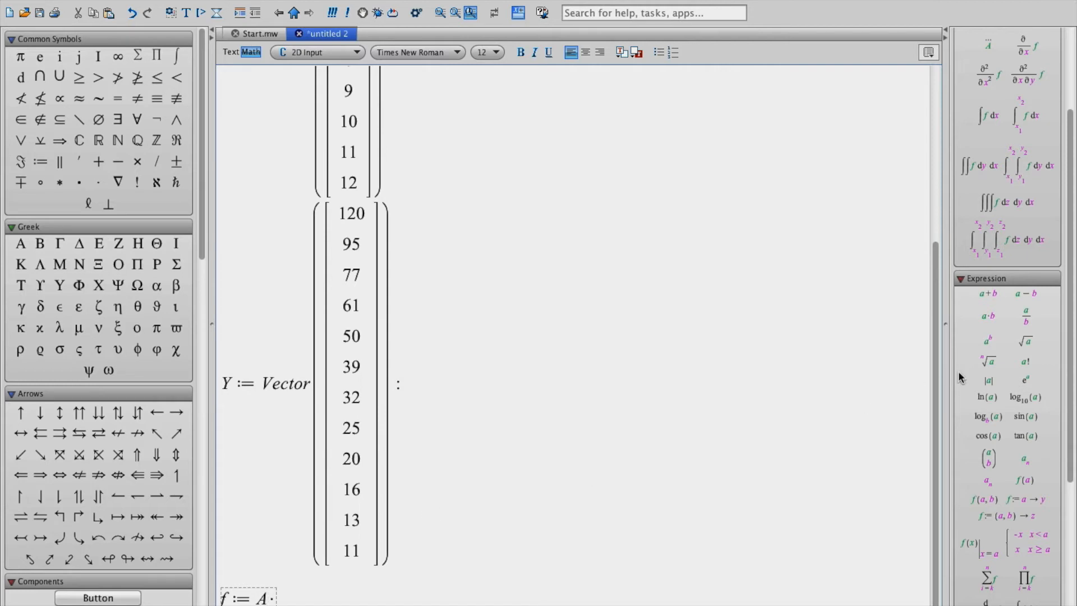
Complete and evaluate the model f := A*e^(-k*t)
left_click(534, 52)
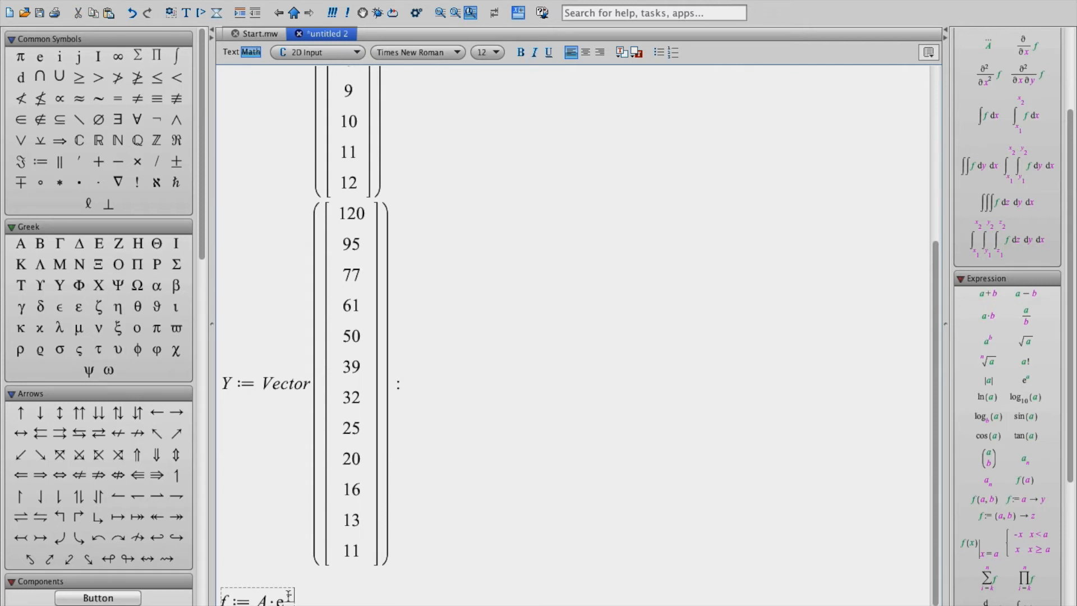
type("k·X")
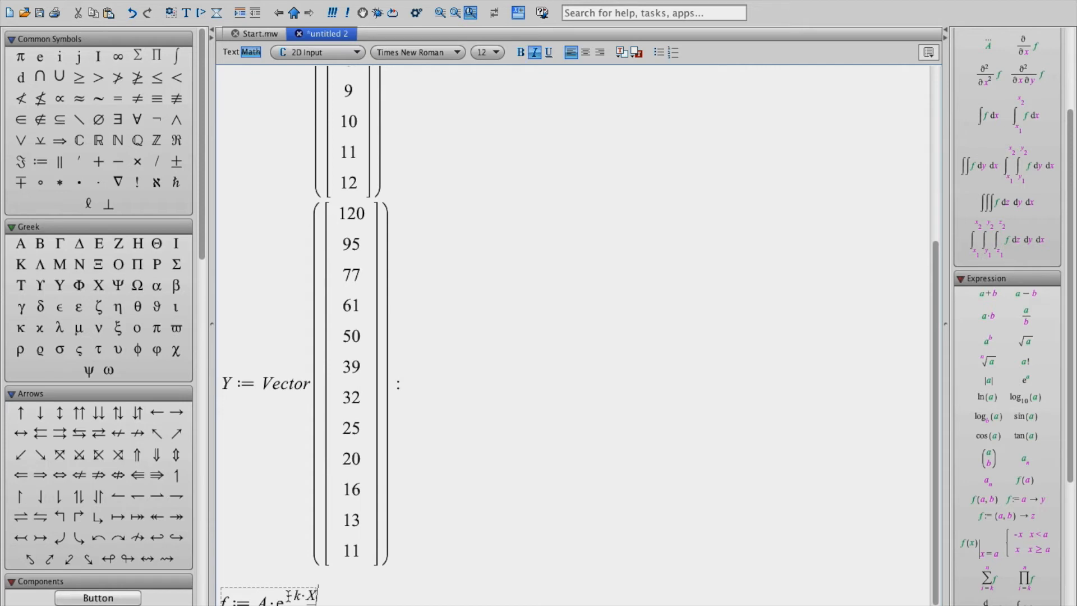
type("t")
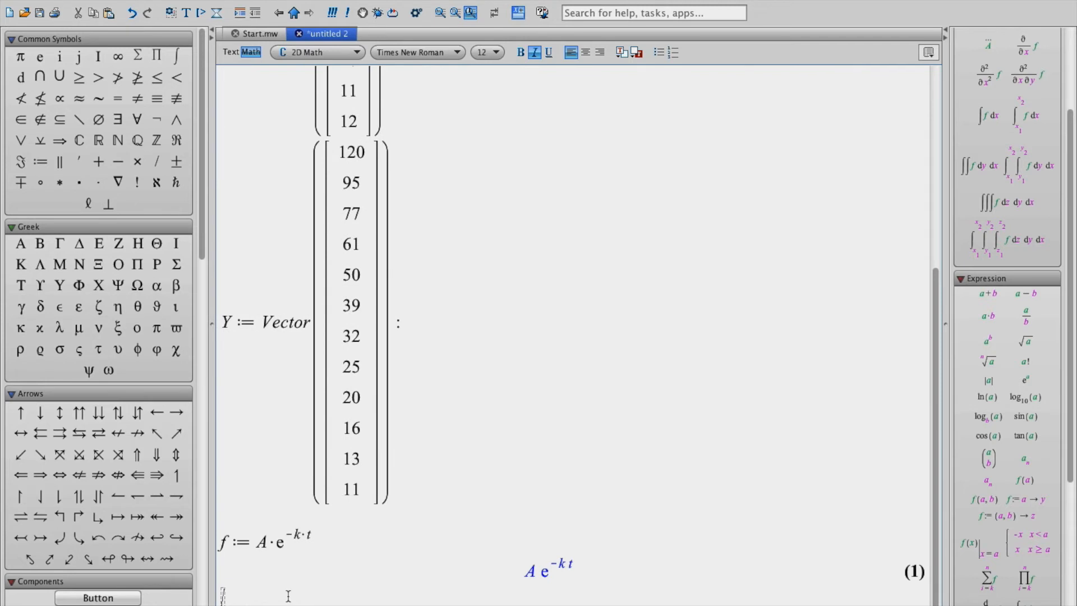
scroll("down", 3)
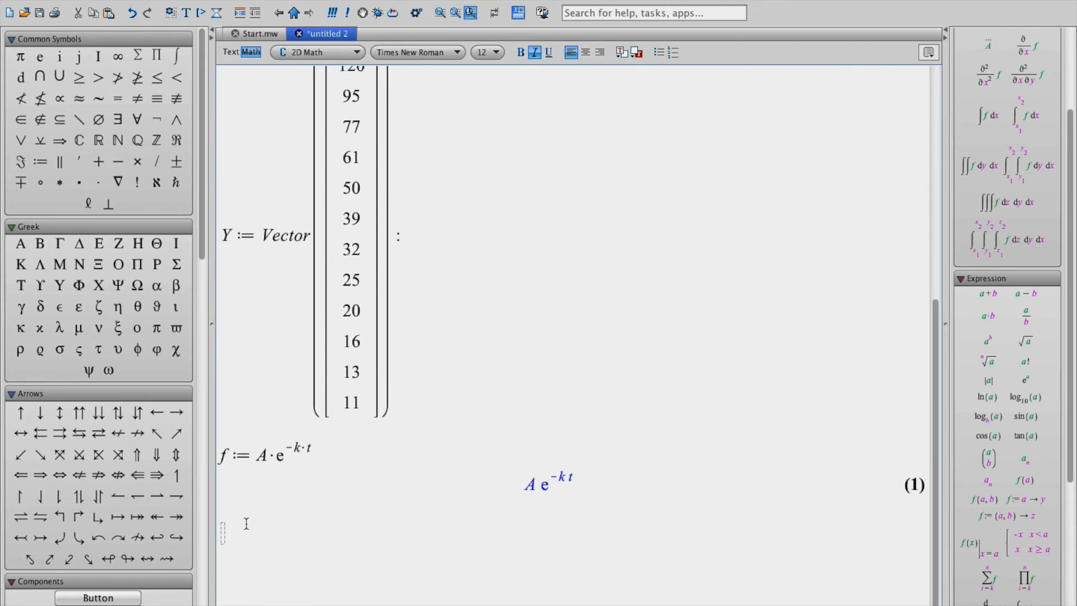
Evaluate NonlinearFit(f, X, Y, t), giving 149.303893506705·e^(−0.222003208565627·t)
type("NonlinearFit")
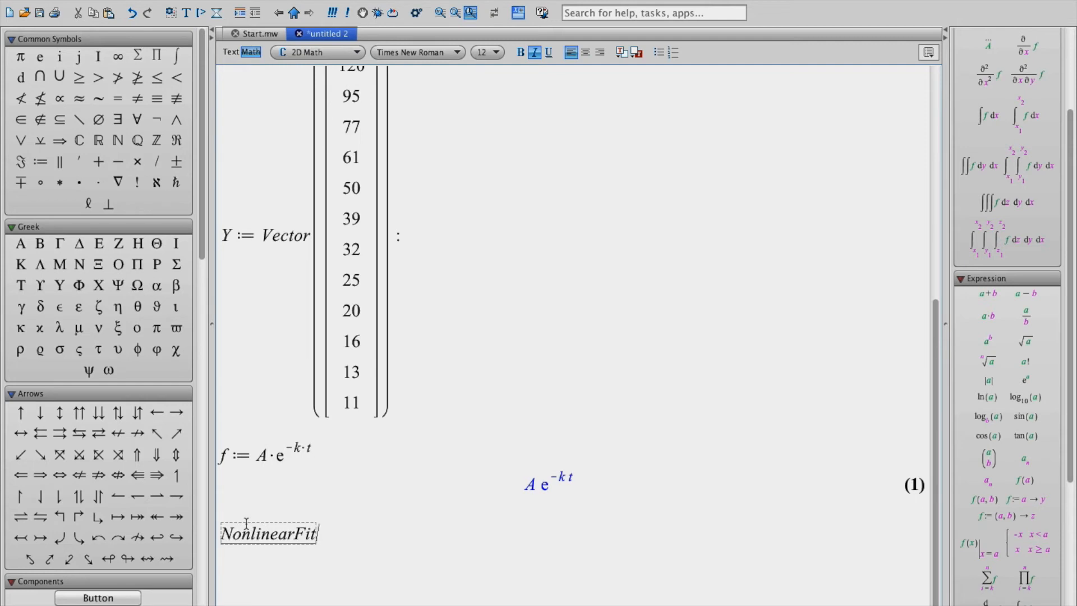
type("(")
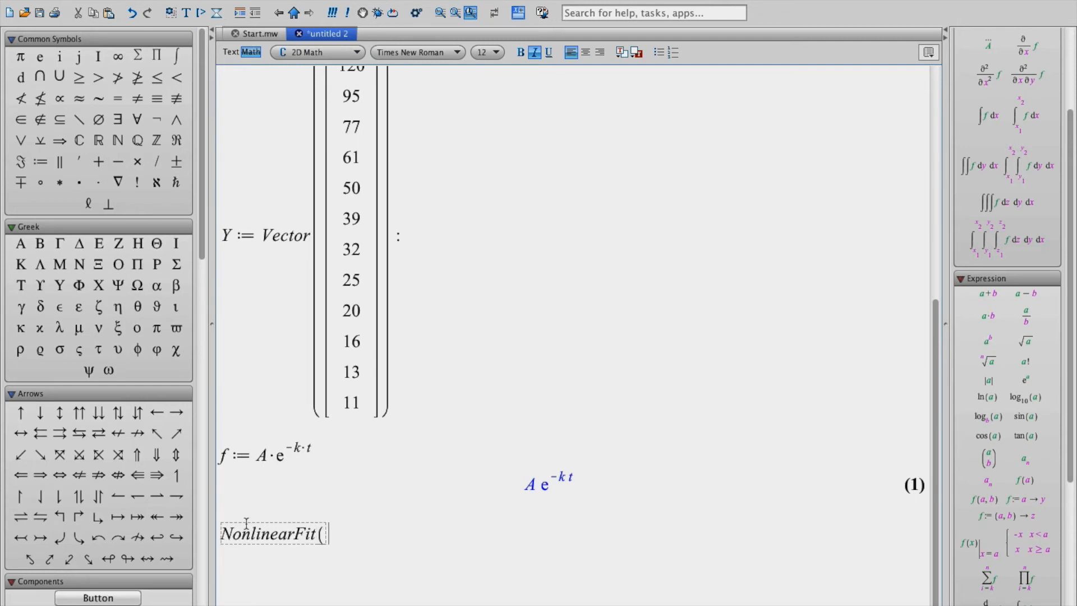
type("f")
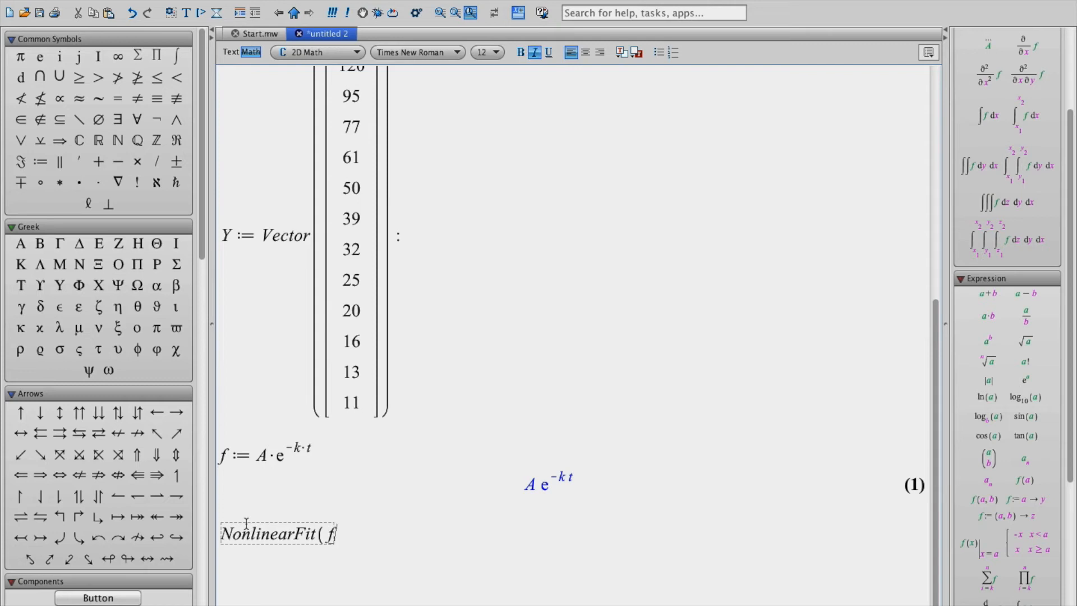
type(", X, Y")
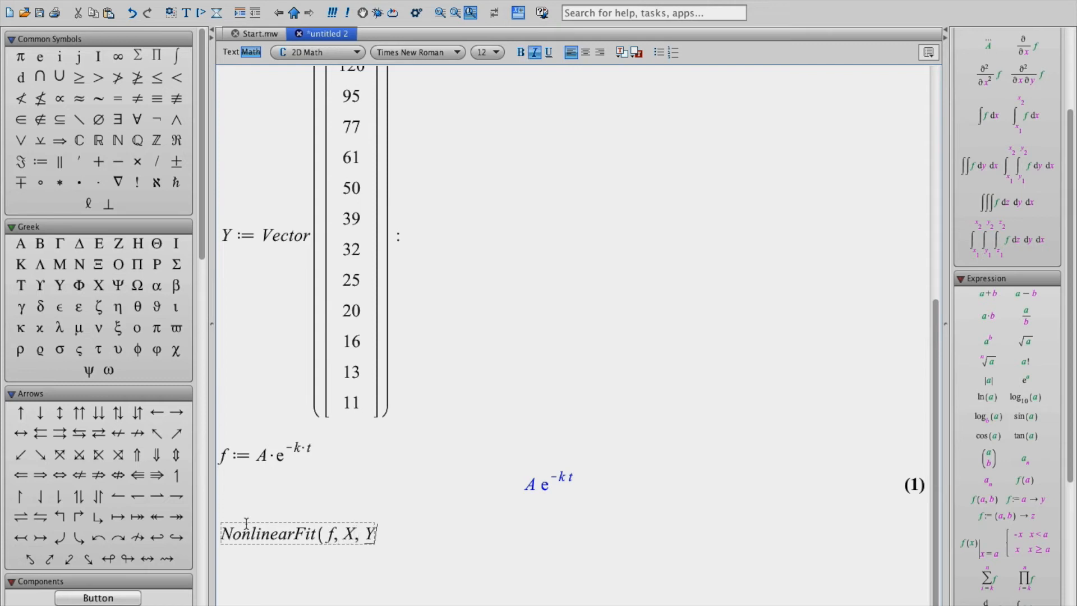
type(",")
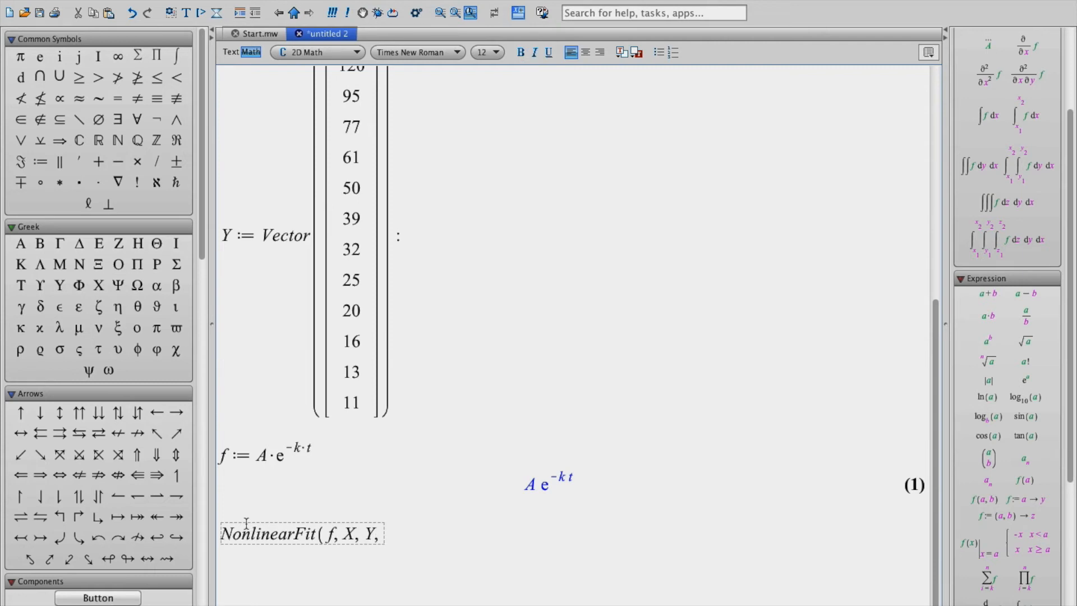
type("t")
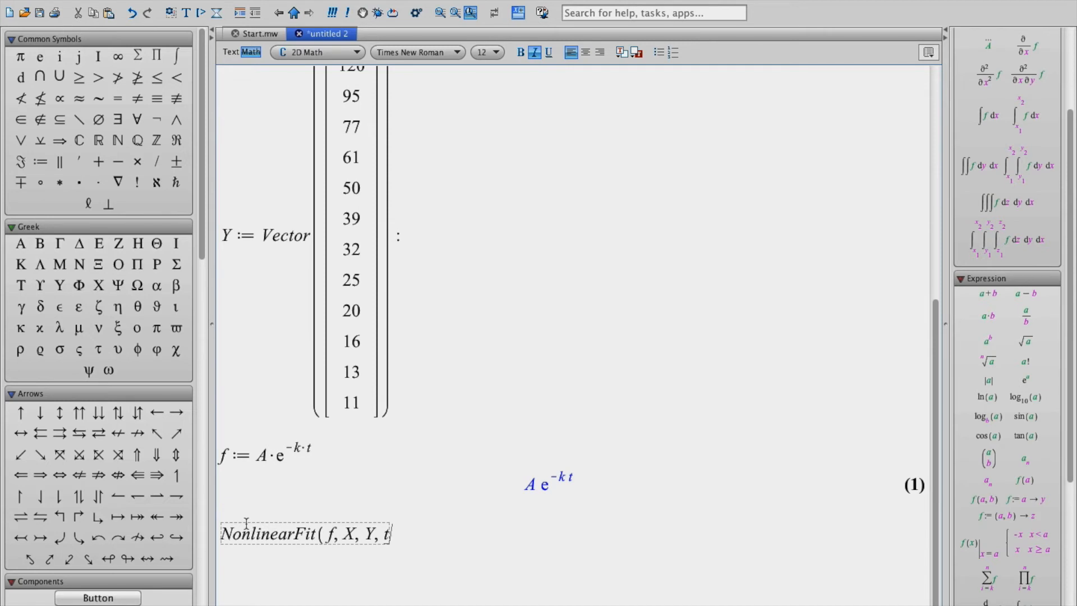
type(")")
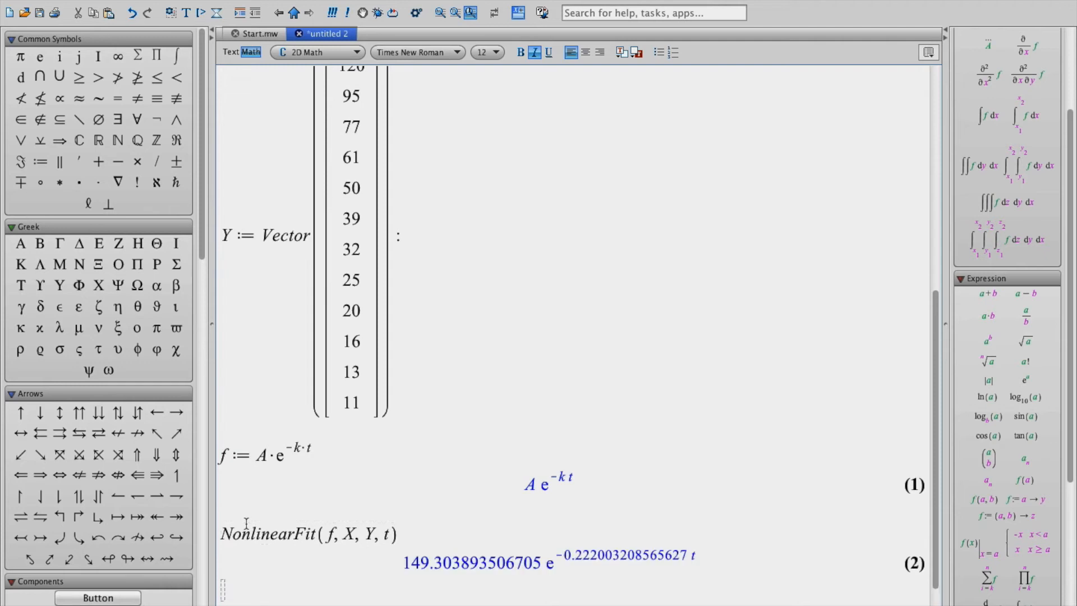
scroll("down", 3)
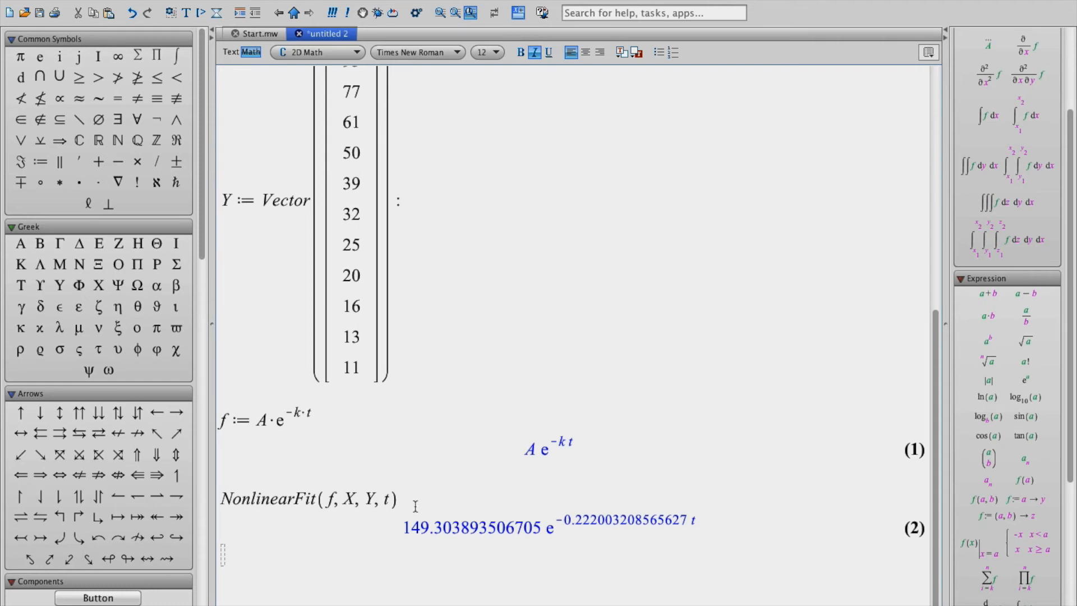
left_click_drag(404, 527, 531, 527)
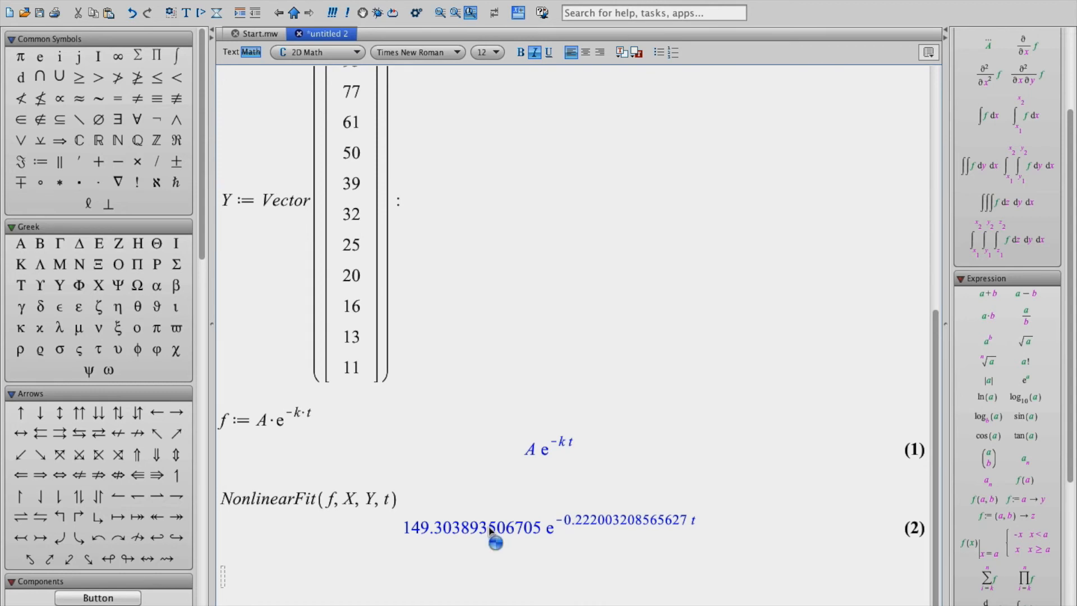
Draw a 2-D plot of the fitted exponential from the result's context menu
right_click(495, 528)
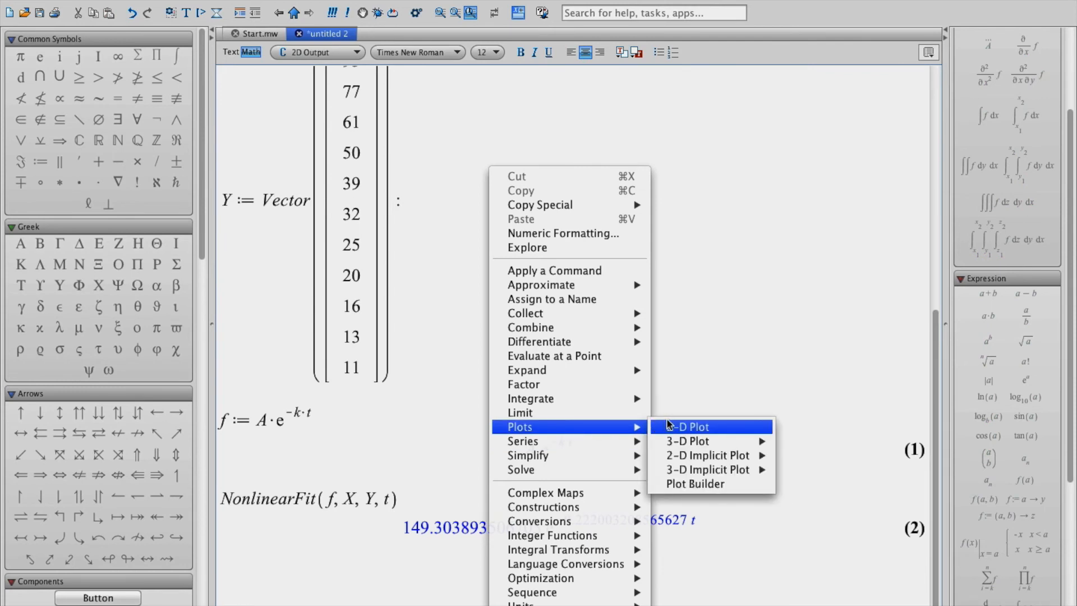
left_click(687, 426)
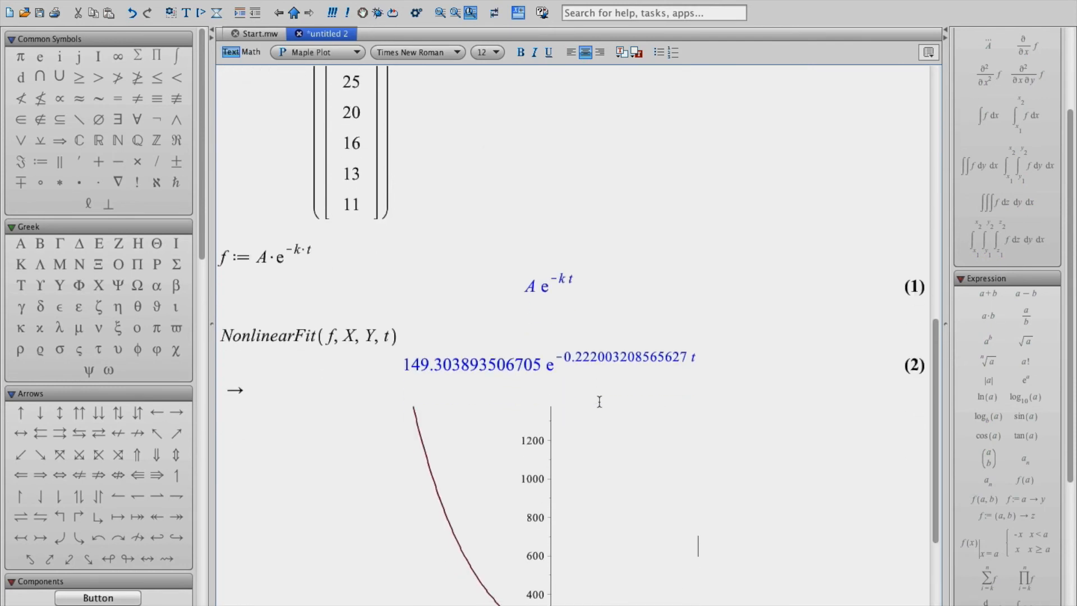
scroll("down", 3)
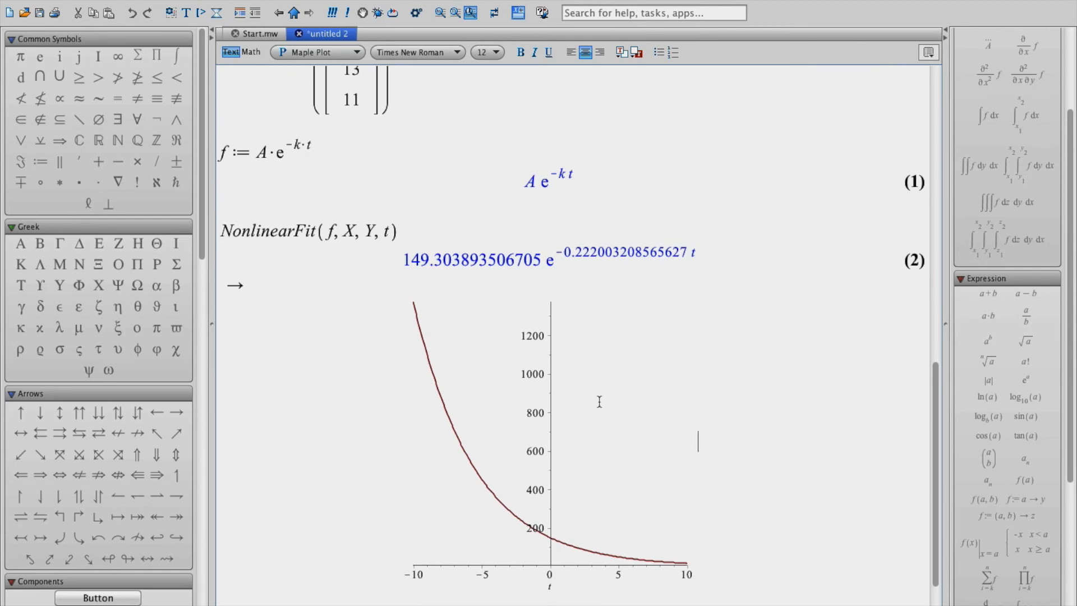
scroll("down", 3)
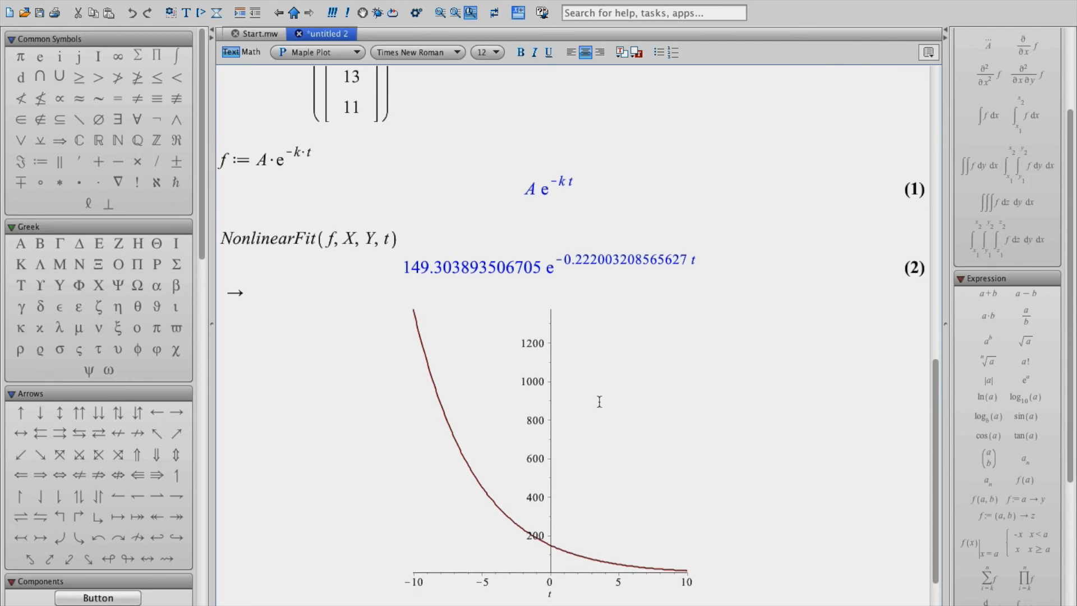
Set the plot's horizontal axis to 0–14 and vertical axis to 0–200 via Axes Properties
right_click(550, 426)
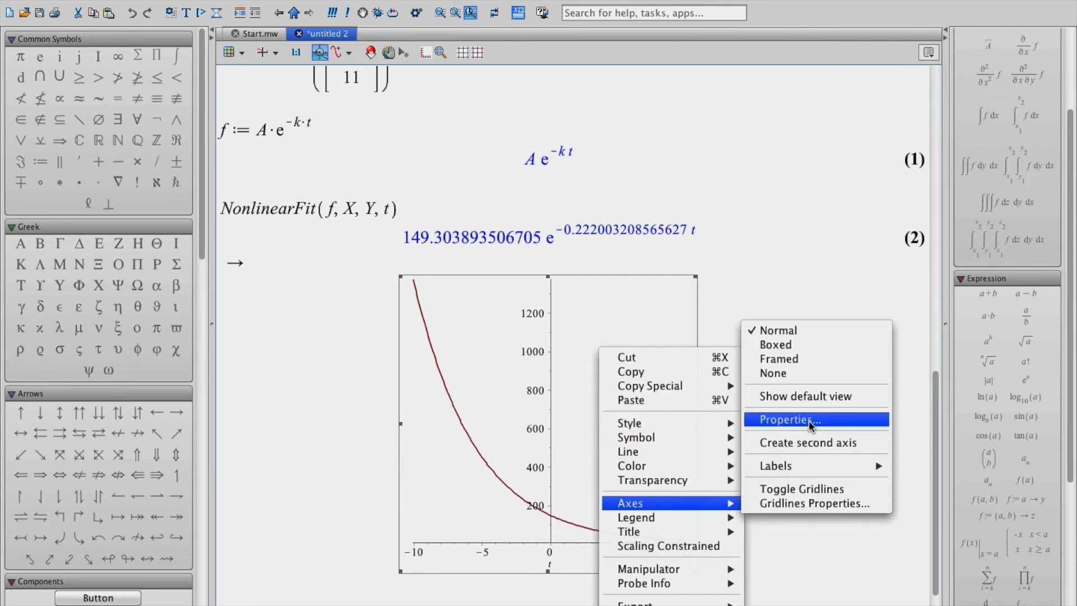
left_click(787, 420)
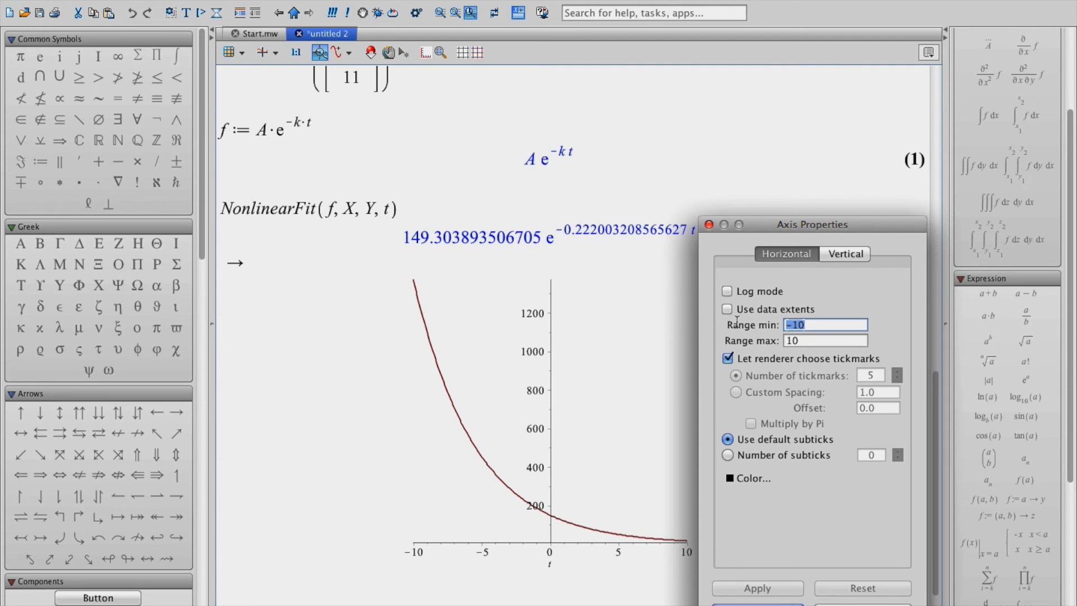
type("0")
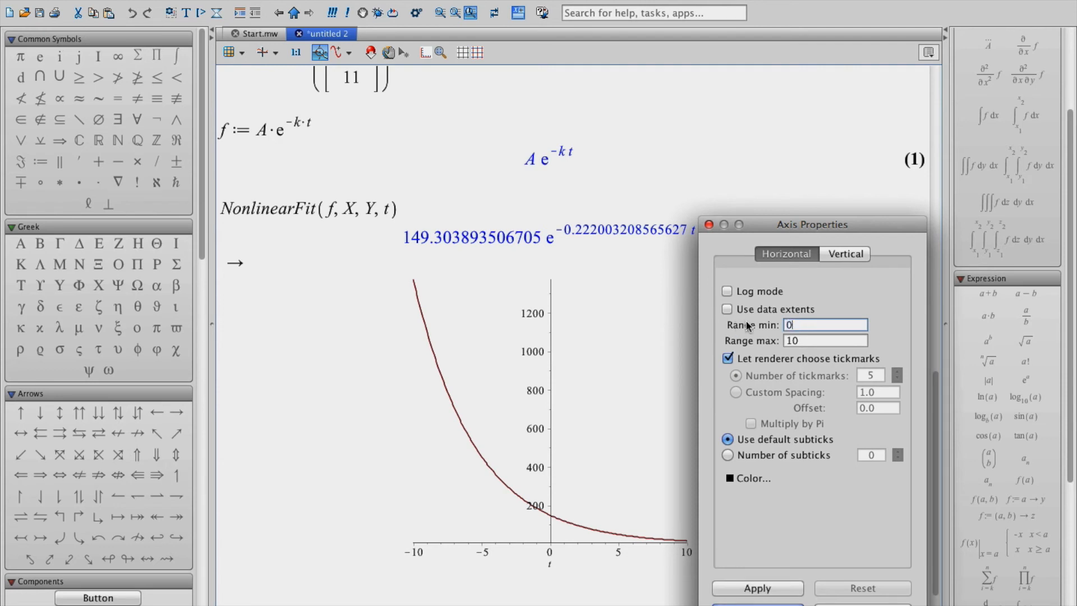
type("14")
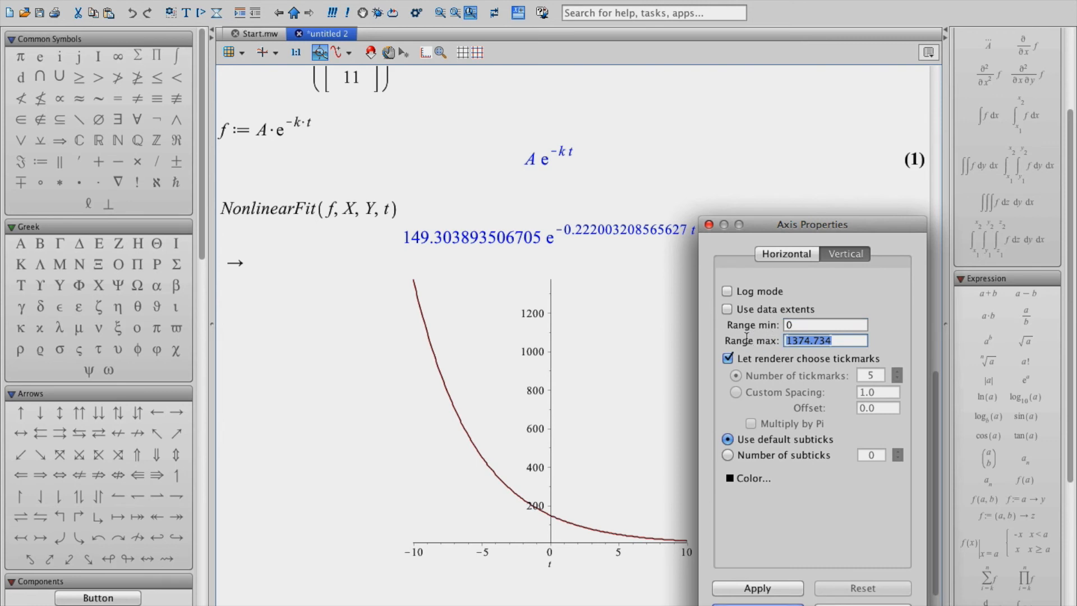
type("200")
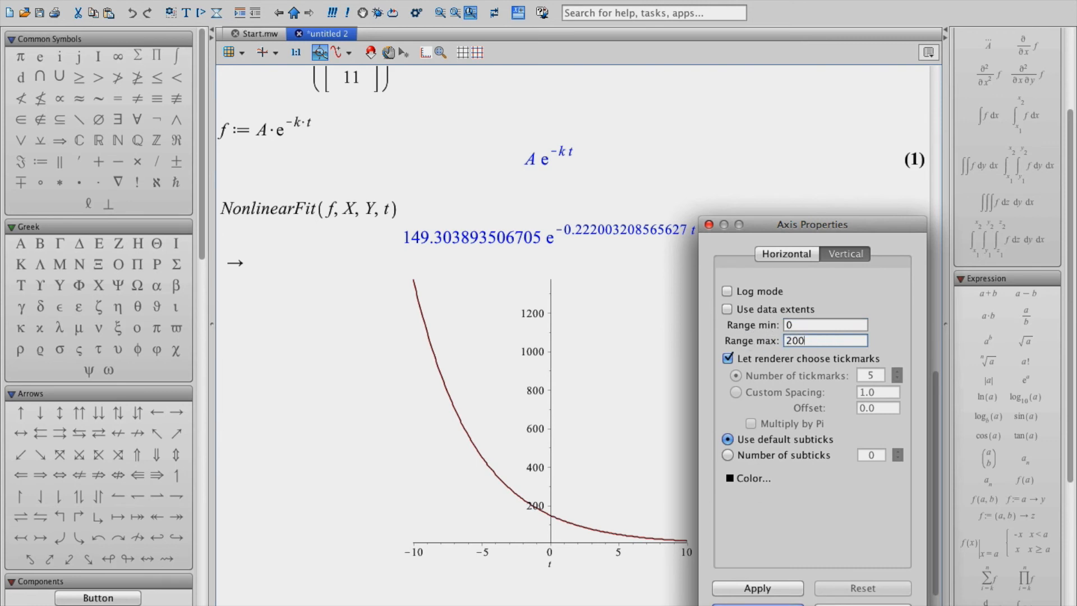
left_click(756, 588)
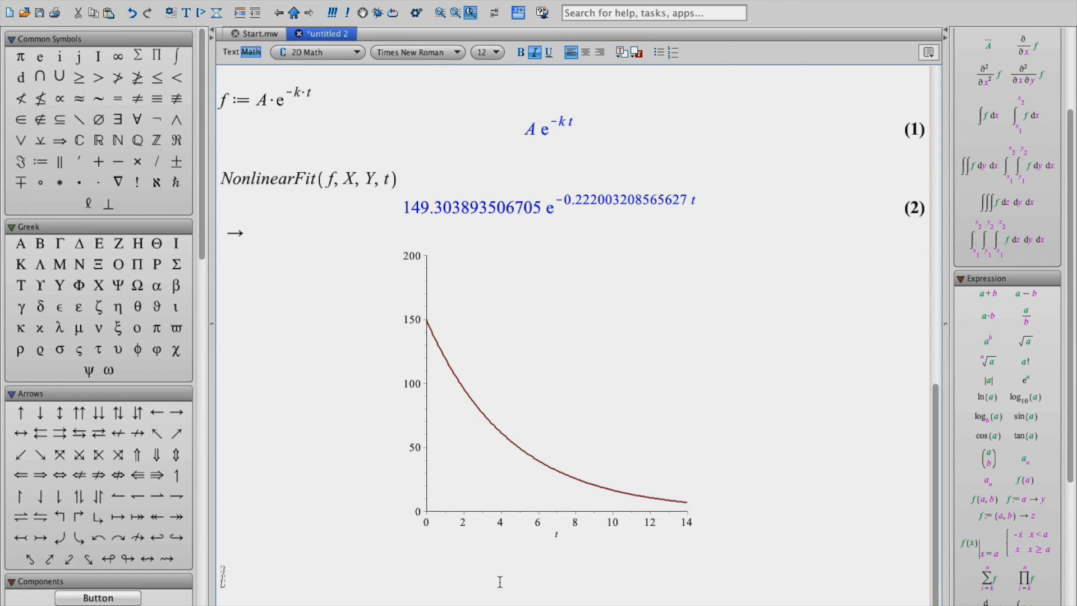
Enter plot(X, Y) to graph the raw data below the fitted curve
type("plot(")
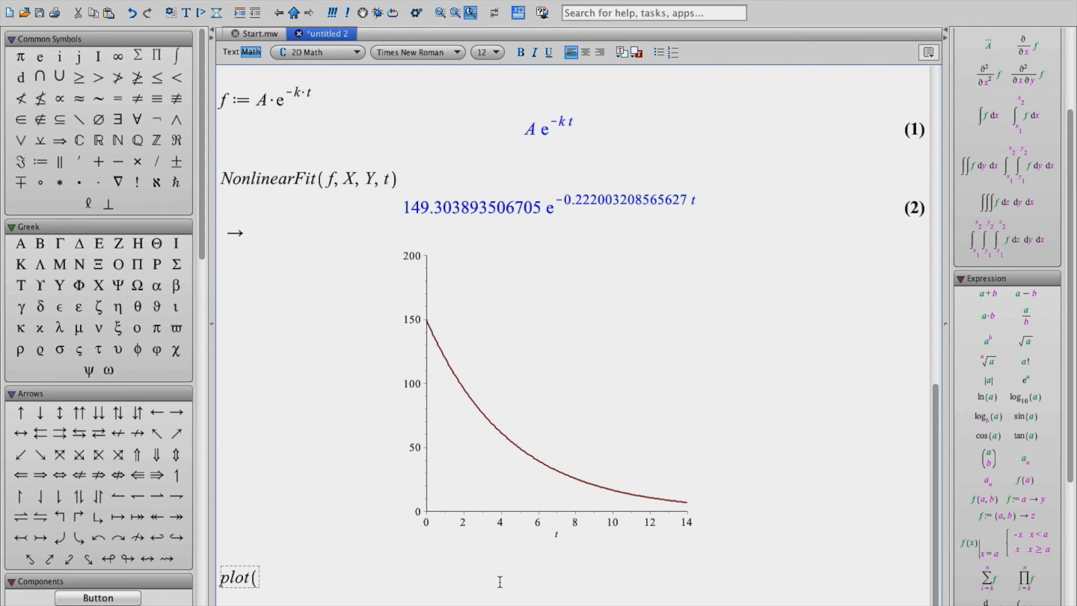
type("X, Y")
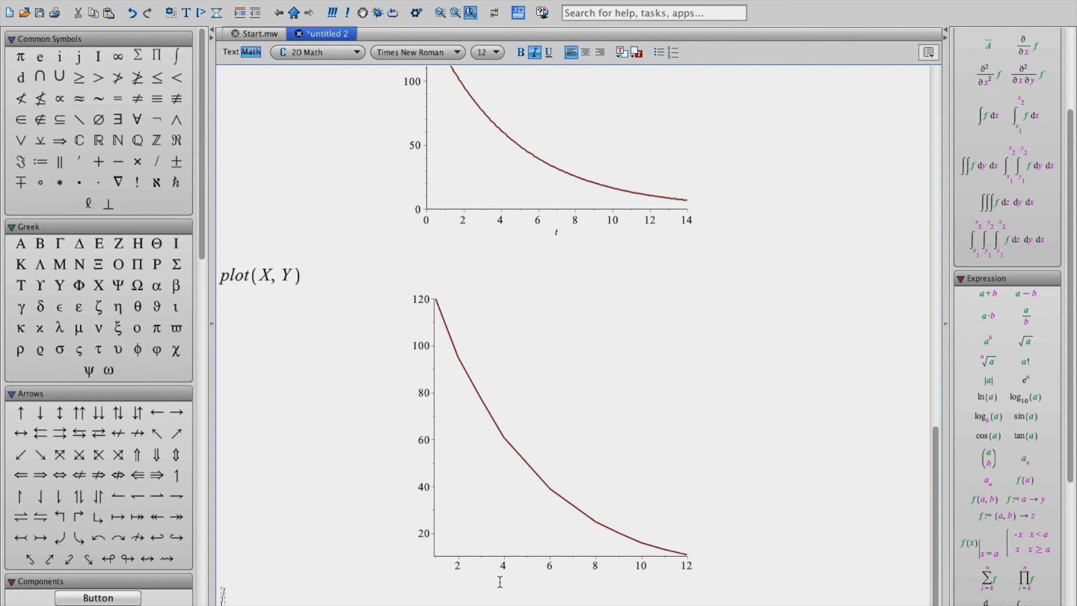
mouse_move(491, 418)
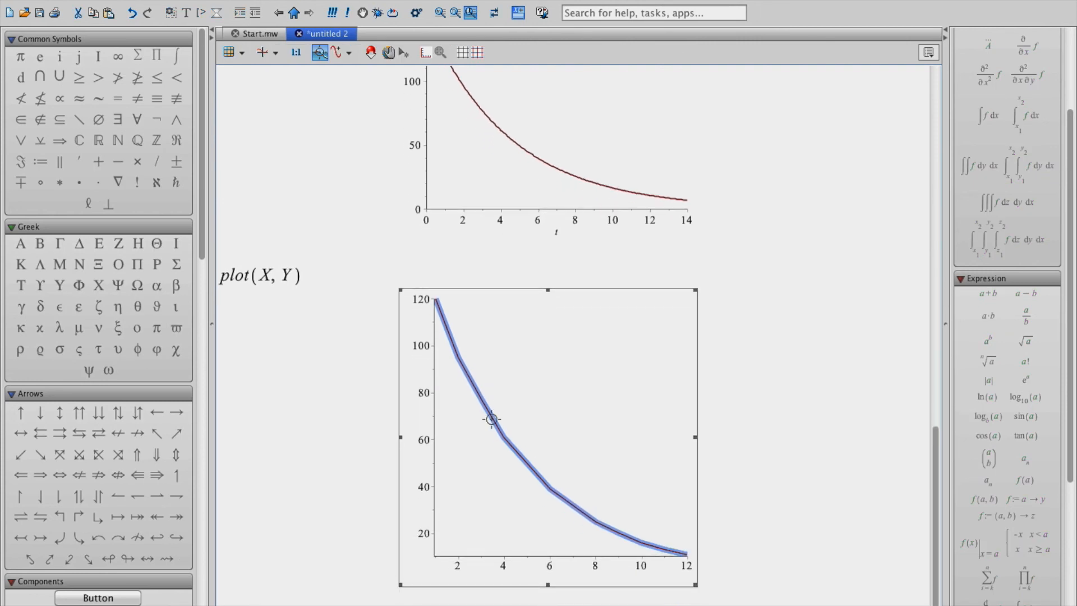
Restyle the raw-data plot as point markers via its context menu, then bring up the fit plot's options
right_click(491, 421)
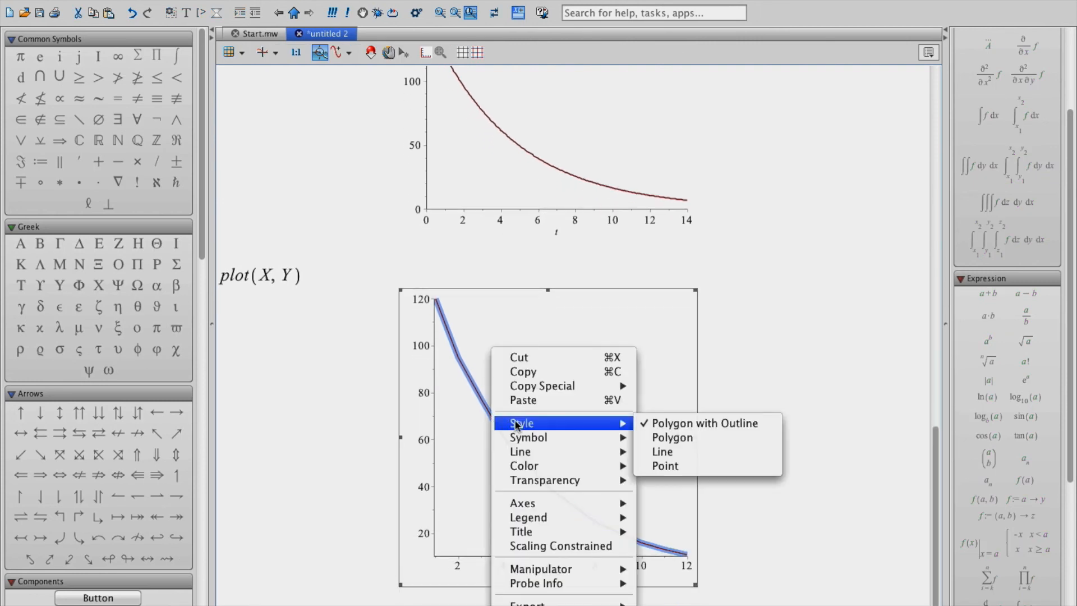
mouse_move(527, 437)
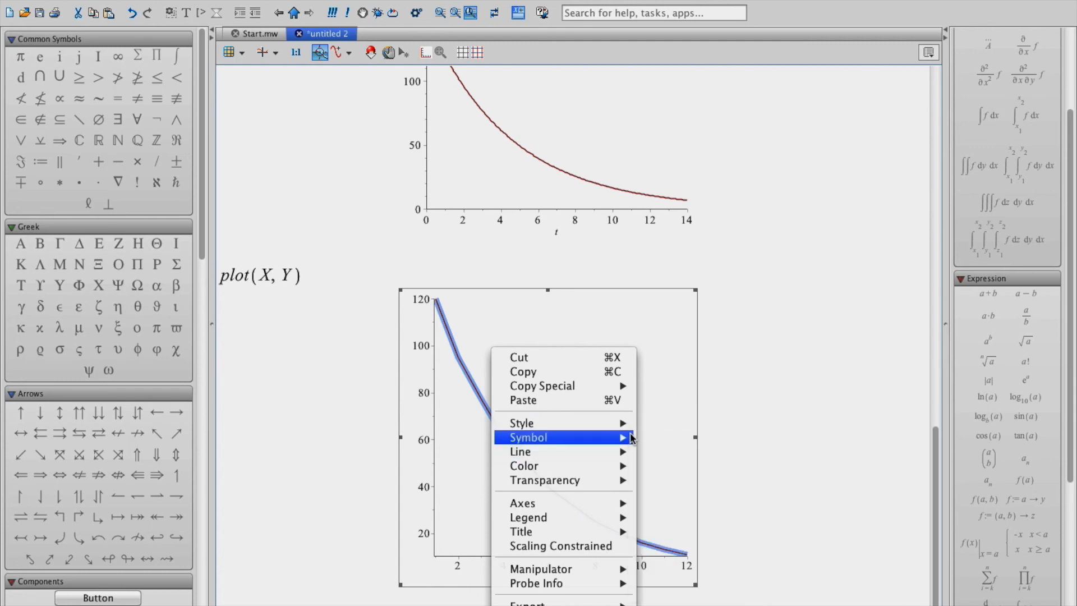
mouse_move(522, 423)
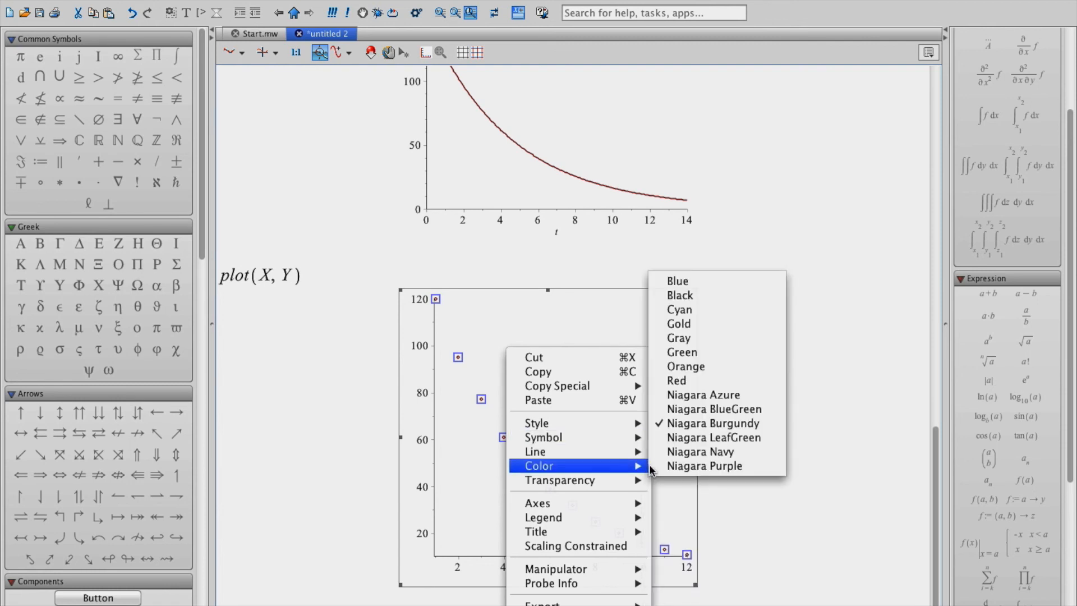
mouse_move(543, 437)
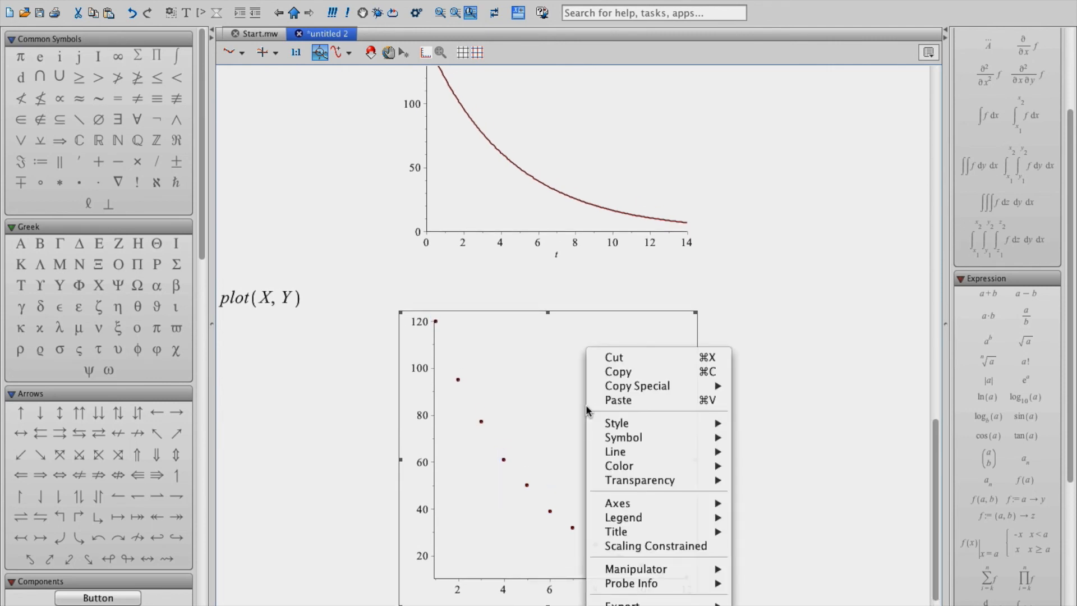
mouse_move(617, 371)
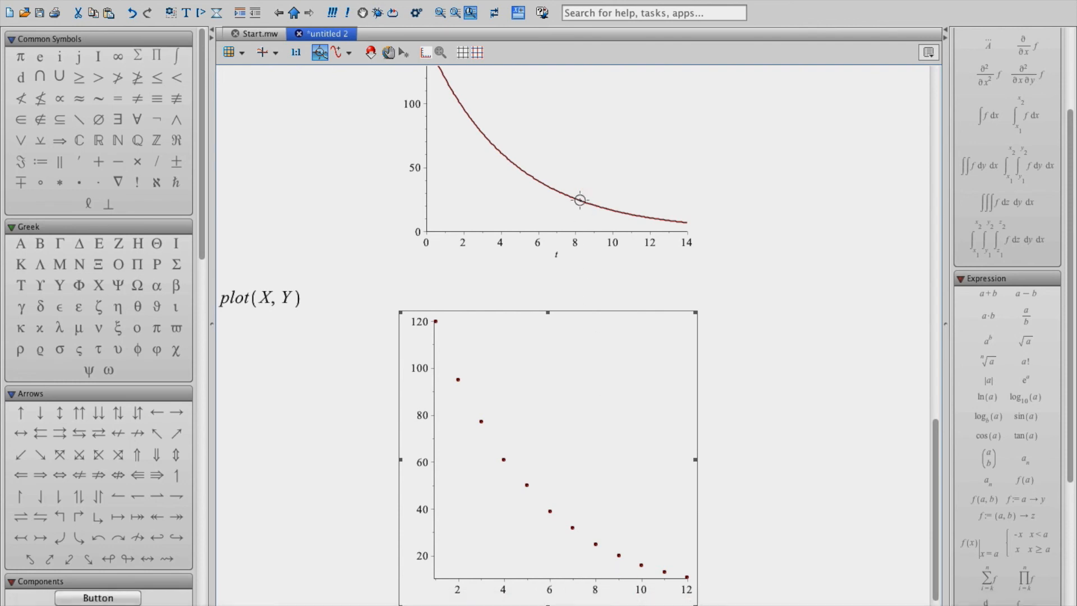
right_click(580, 200)
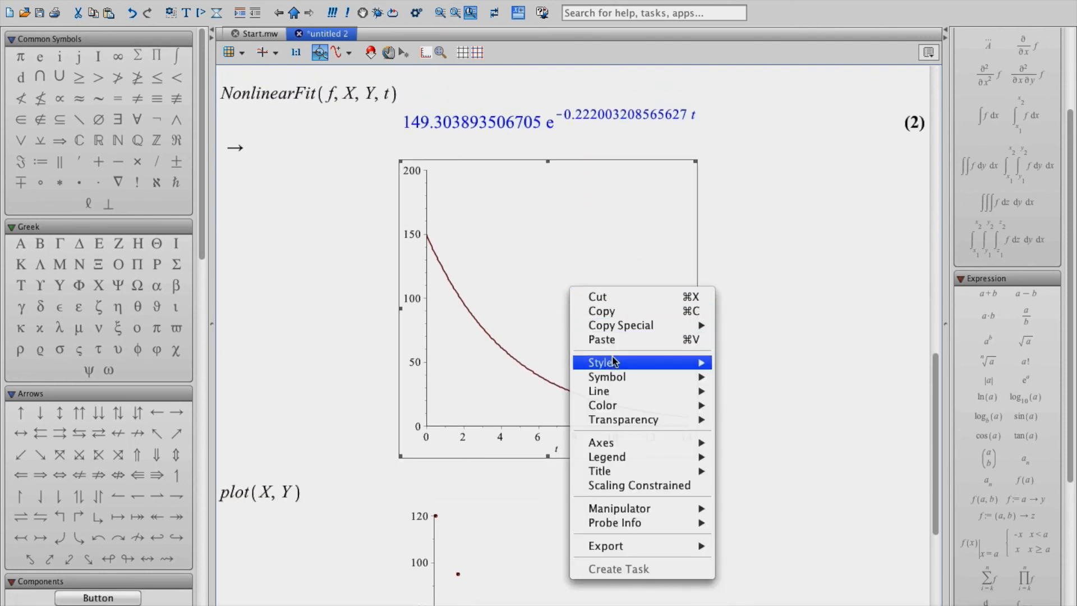